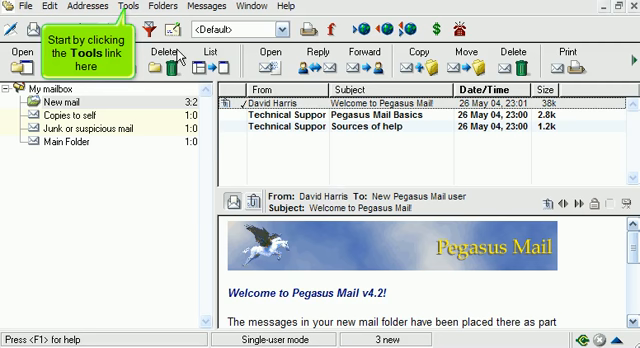
Bring up the Internet Mail Options dialog from the Tools menu.
{"action": "left_click", "coordinate": [132, 8]}
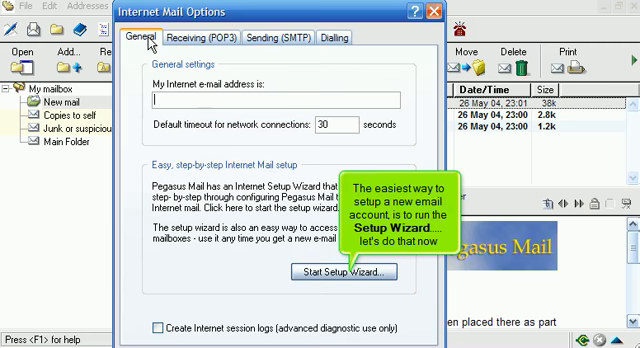
{"action": "mouse_move", "coordinate": [196, 104]}
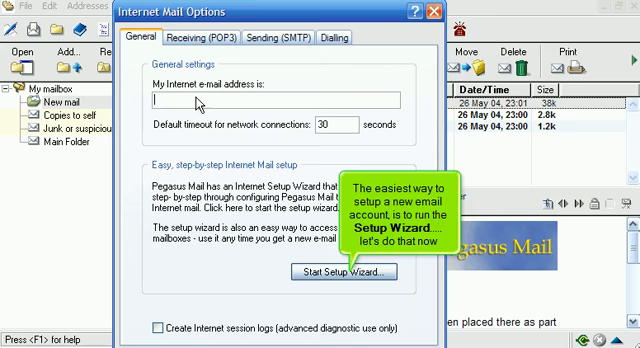
{"action": "left_click", "coordinate": [352, 272]}
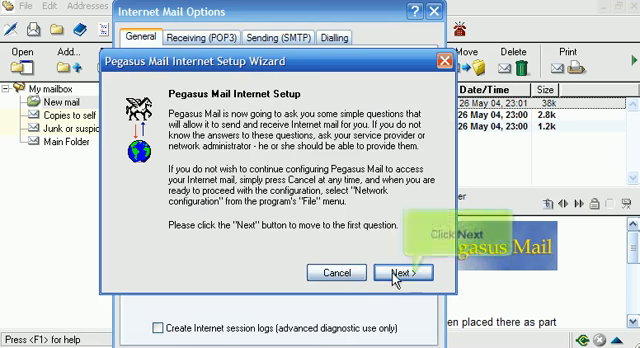
{"action": "left_click", "coordinate": [398, 272]}
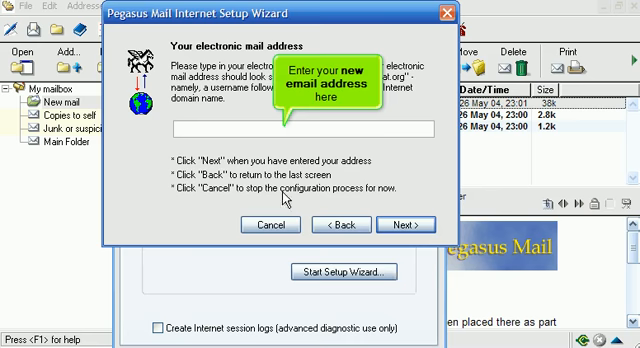
{"action": "type", "text": "john@demo1234.com"}
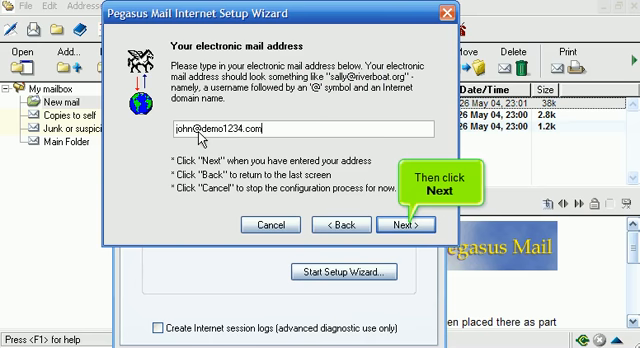
{"action": "mouse_move", "coordinate": [278, 172]}
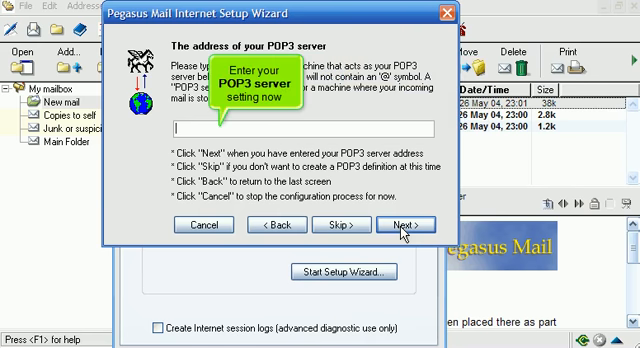
Enter mail.demo1234.com as the POP3 server address.
{"action": "type", "text": "mail"}
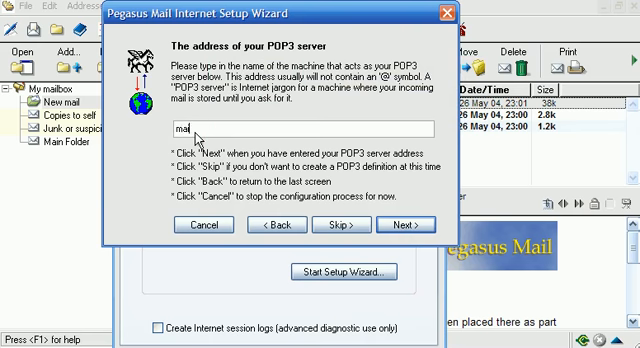
{"action": "type", "text": ".demo1234.c"}
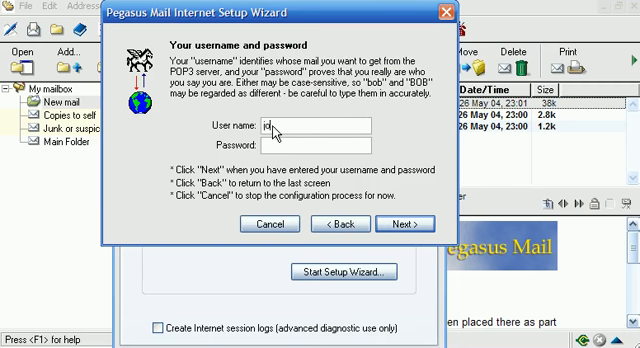
Enter john@demo1234 as the account username along with its password.
{"action": "type", "text": "john@demo1234"}
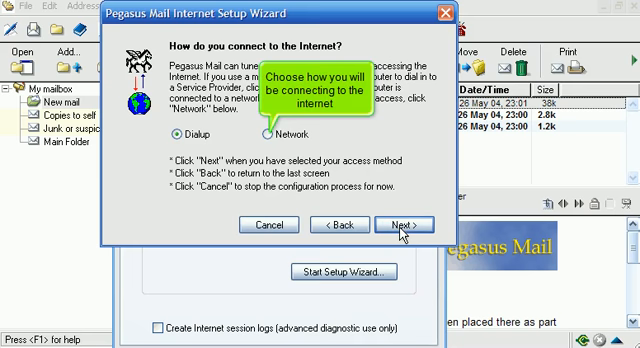
Choose the permanent Network connection type and finish the wizard.
{"action": "left_click", "coordinate": [264, 134]}
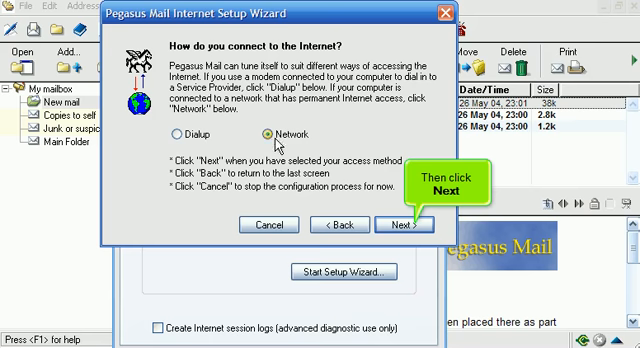
{"action": "left_click", "coordinate": [404, 224]}
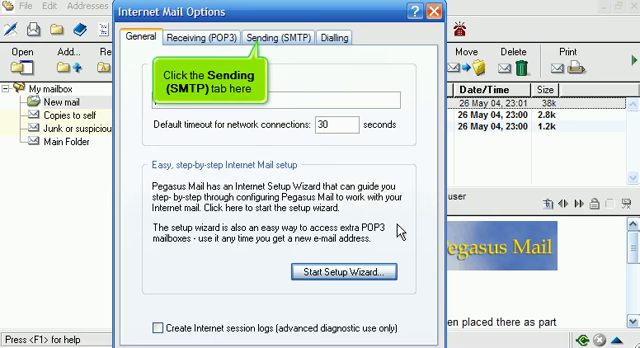
Bring up the Sending (SMTP) settings with their Security options.
{"action": "left_click", "coordinate": [290, 36]}
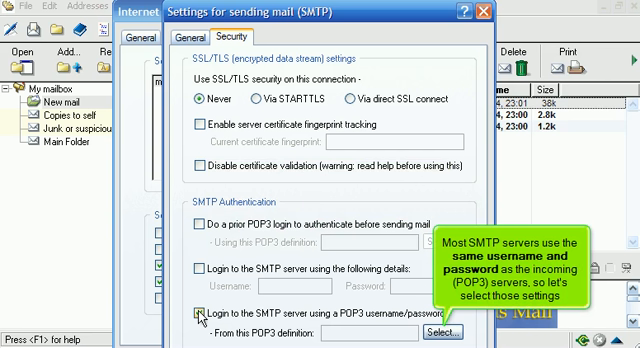
{"action": "left_click", "coordinate": [200, 304]}
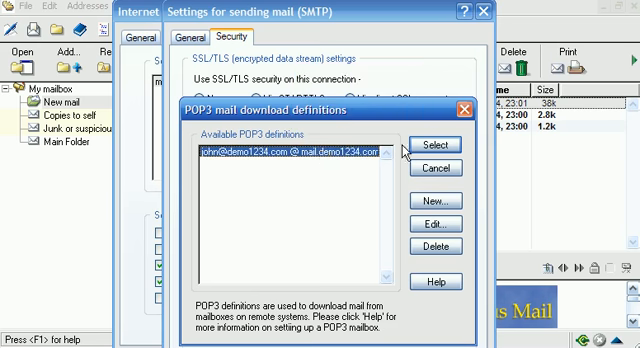
{"action": "left_click", "coordinate": [430, 144]}
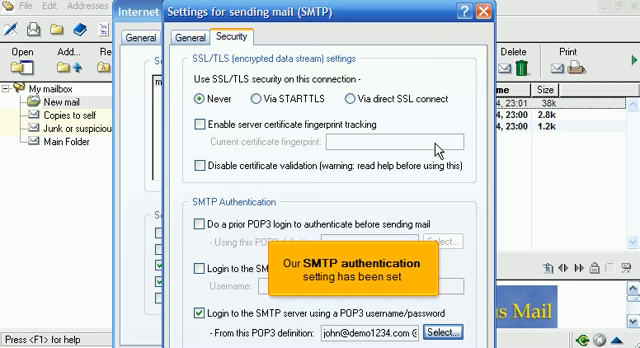